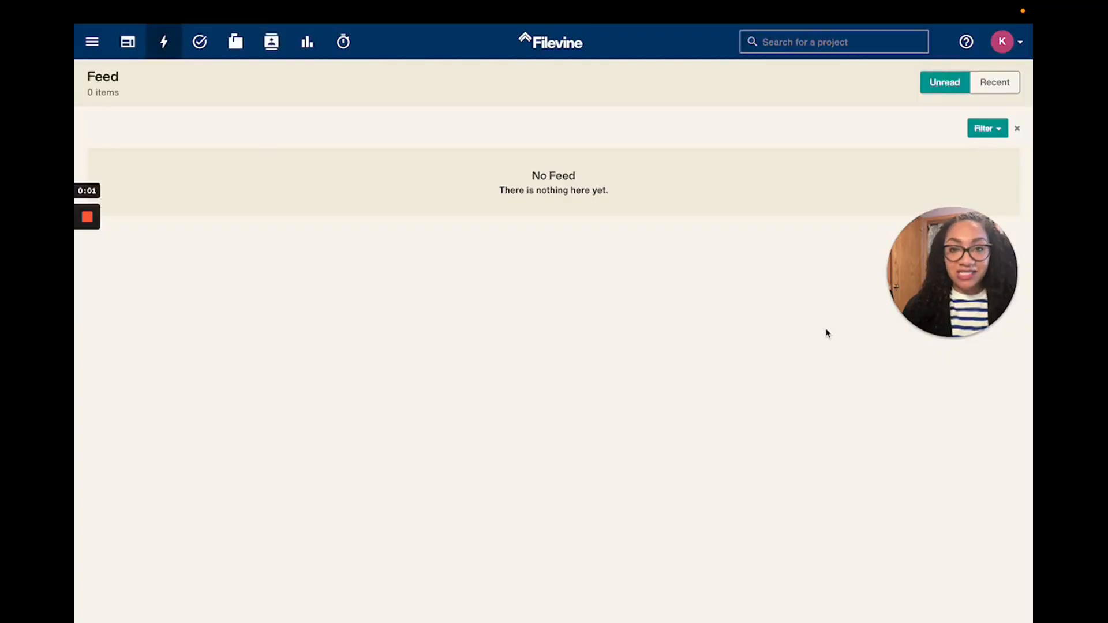
mouse_move(719, 301)
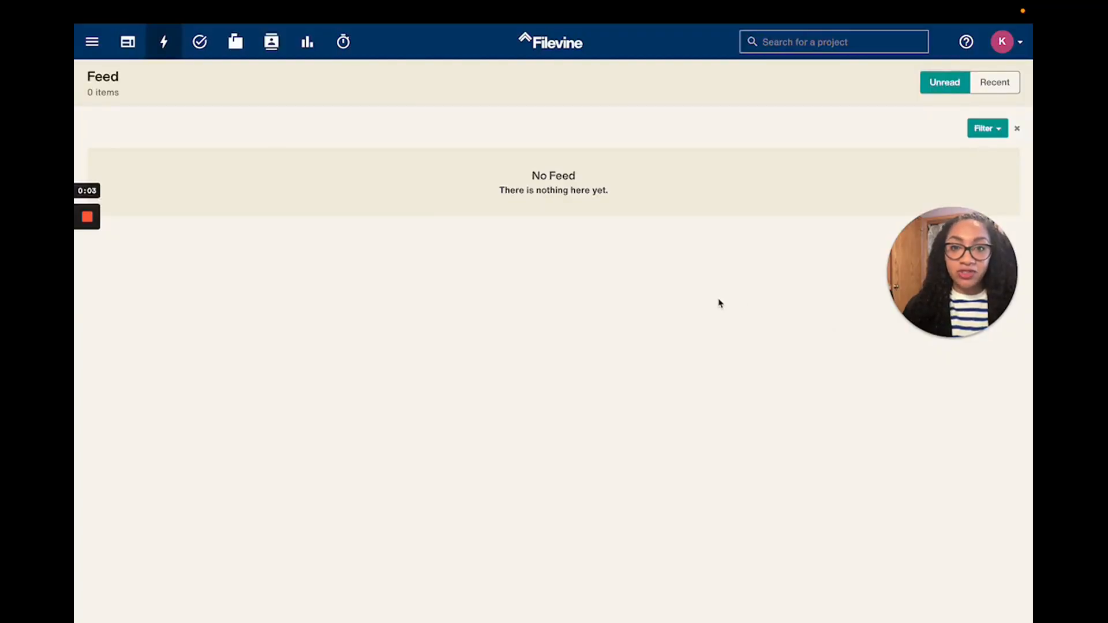
mouse_move(715, 304)
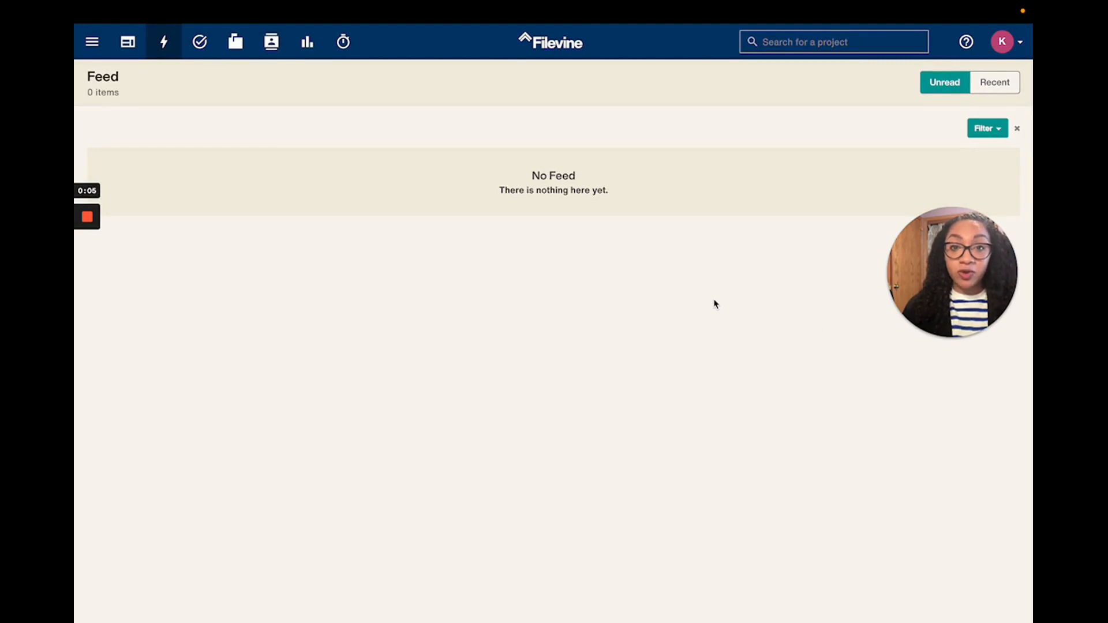
mouse_move(680, 335)
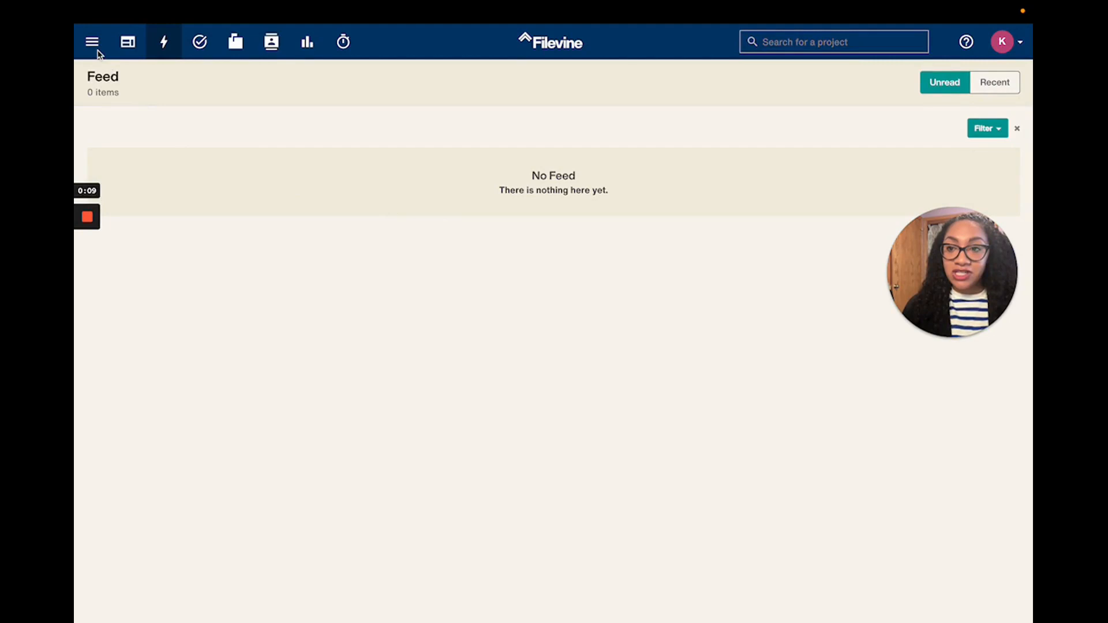
Step: Open the All Projects report from Saved Reports in the main menu
left_click(91, 40)
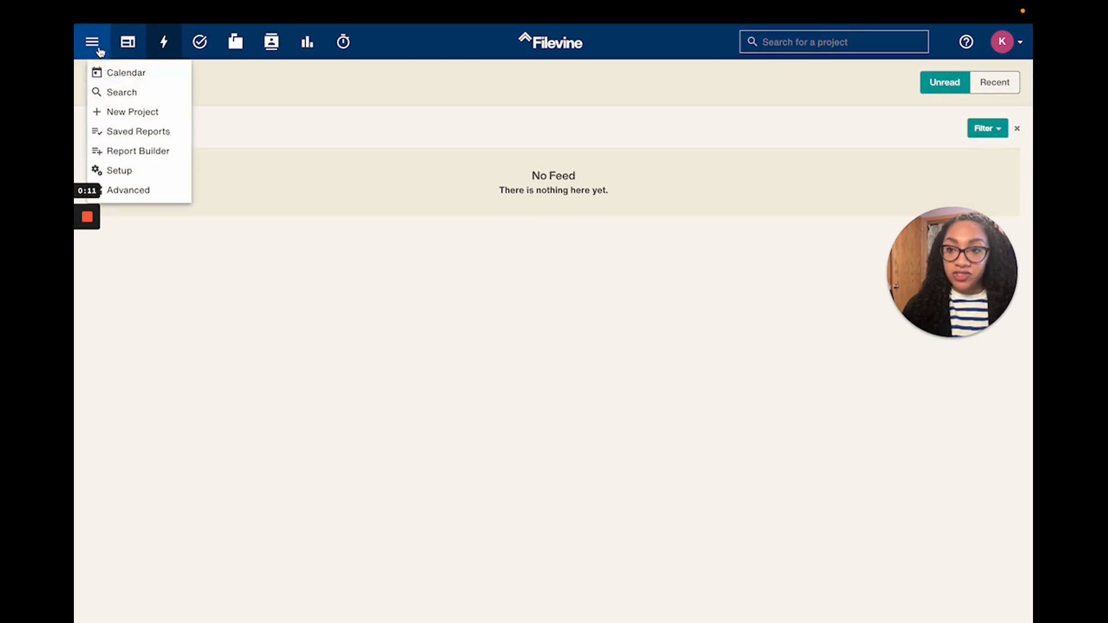
left_click(138, 131)
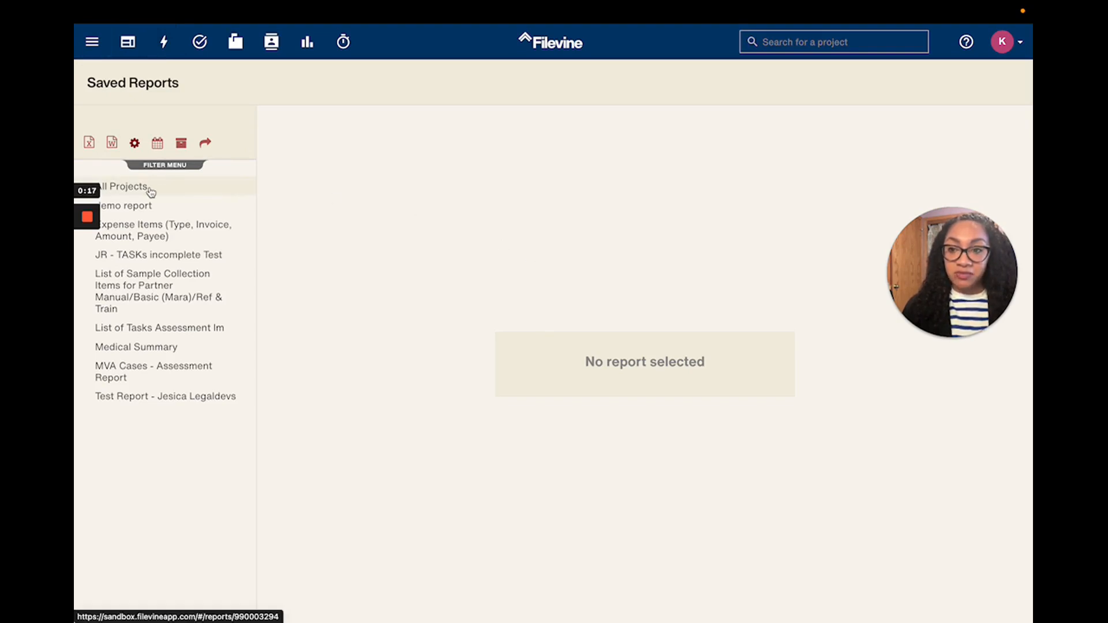
left_click(124, 187)
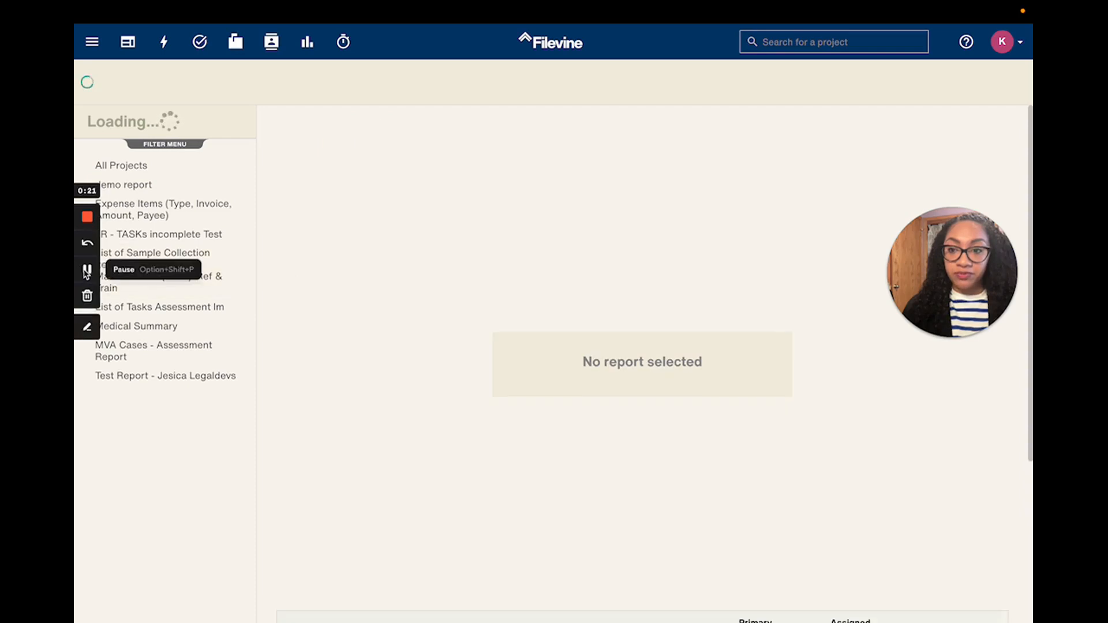
left_click(120, 166)
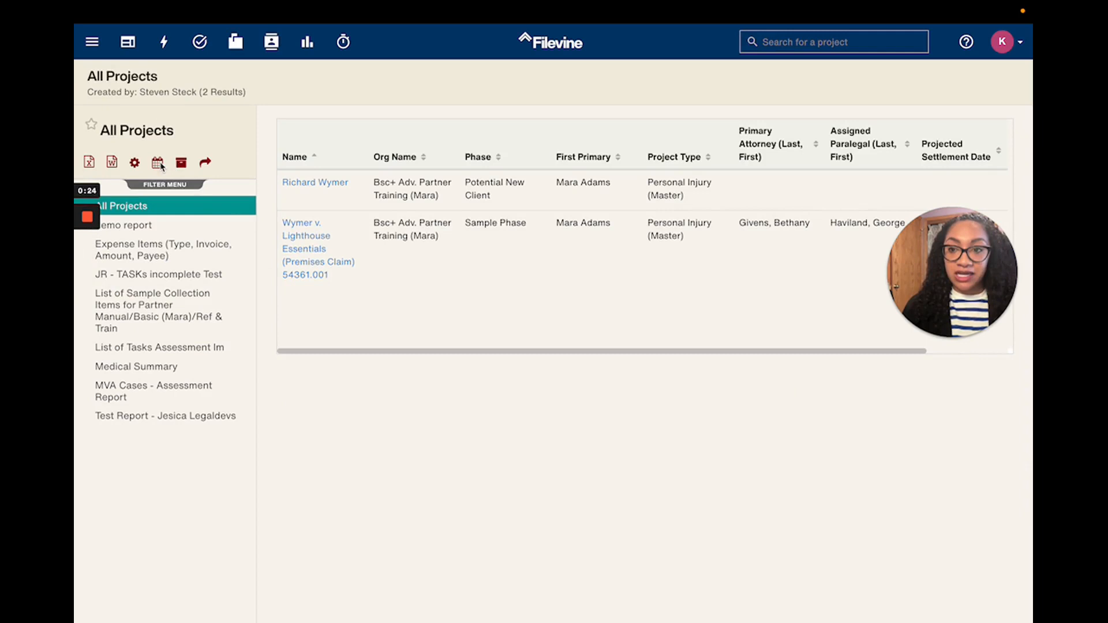
Step: Open the All Projects auto-report schedule and keep its frequency set to Weekly
left_click(158, 163)
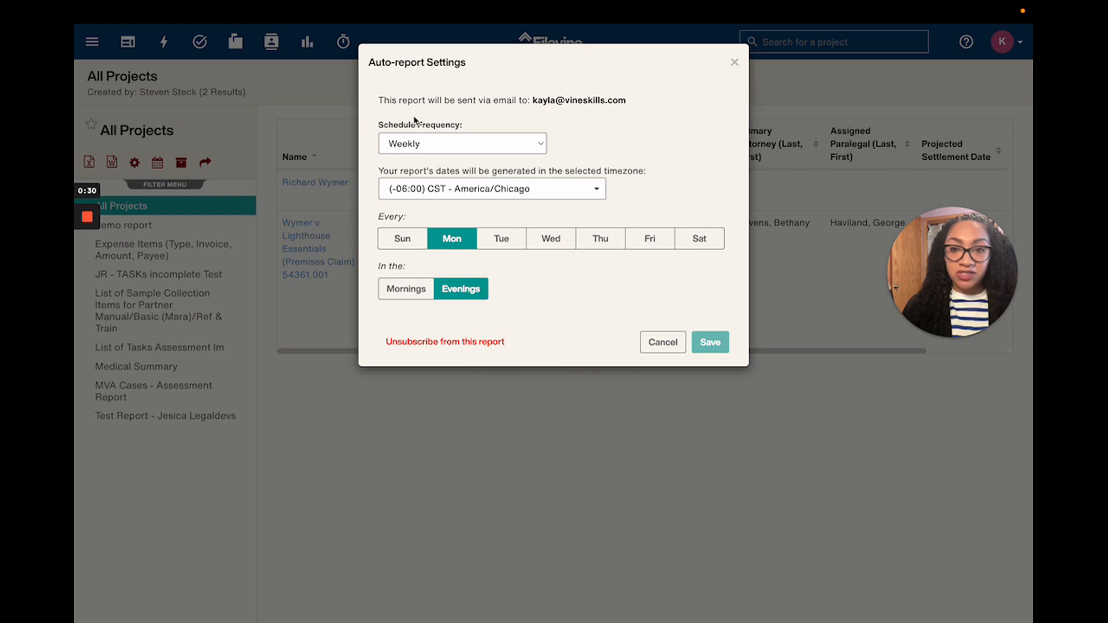
mouse_move(642, 138)
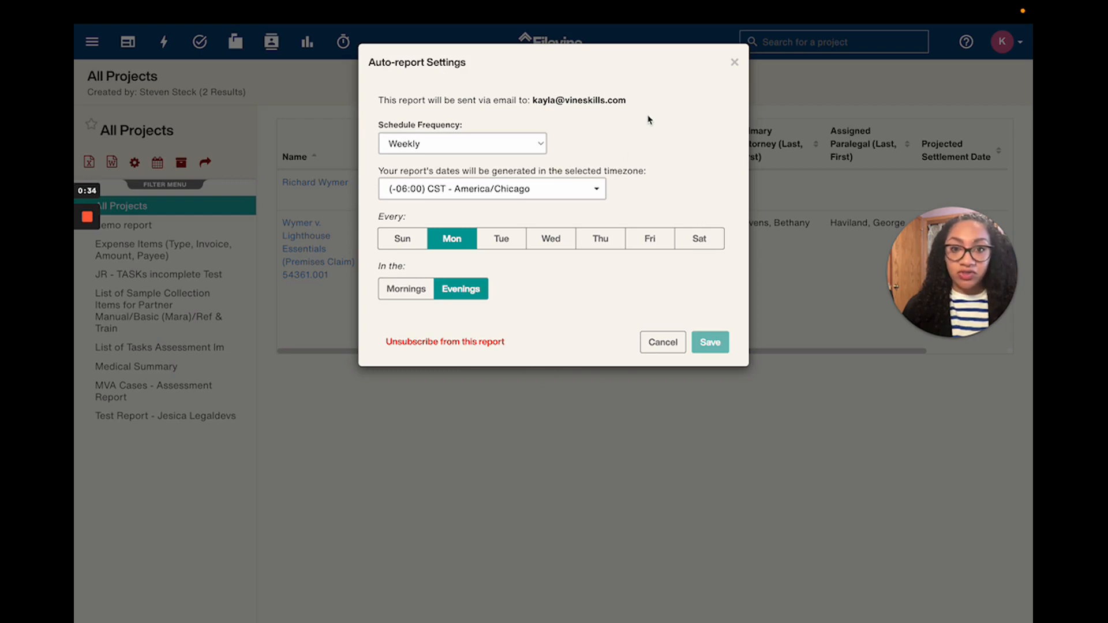
mouse_move(631, 111)
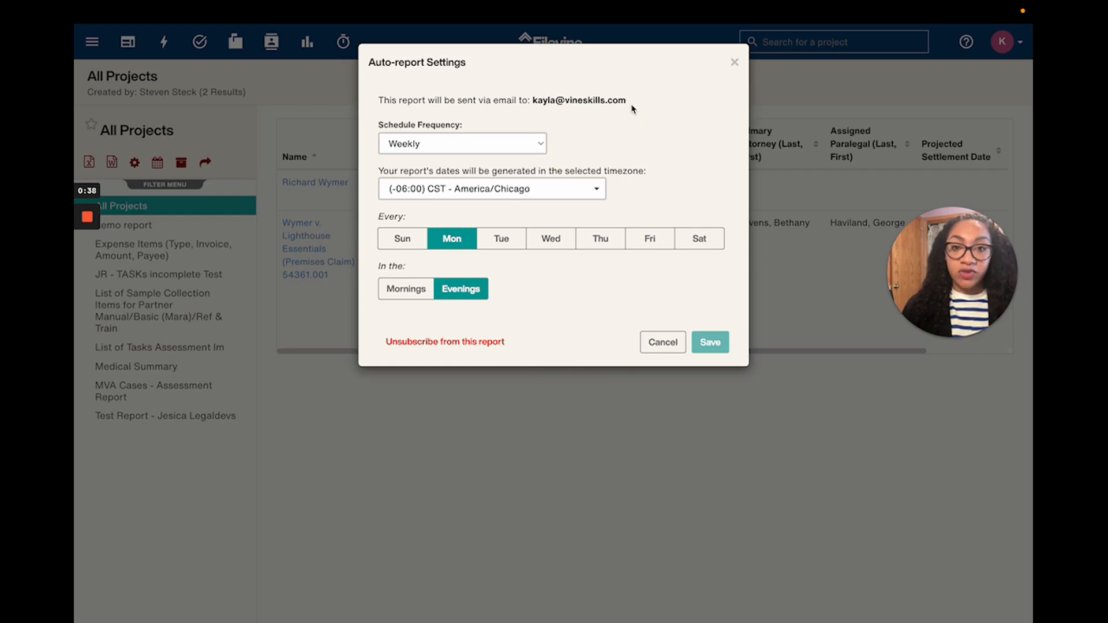
mouse_move(604, 113)
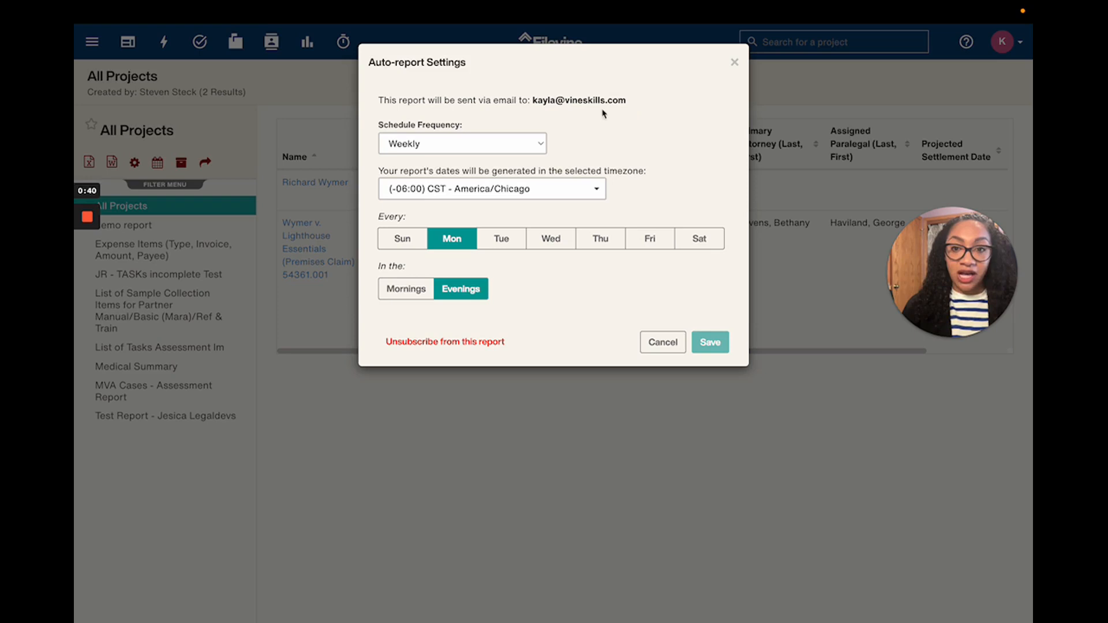
left_click(462, 143)
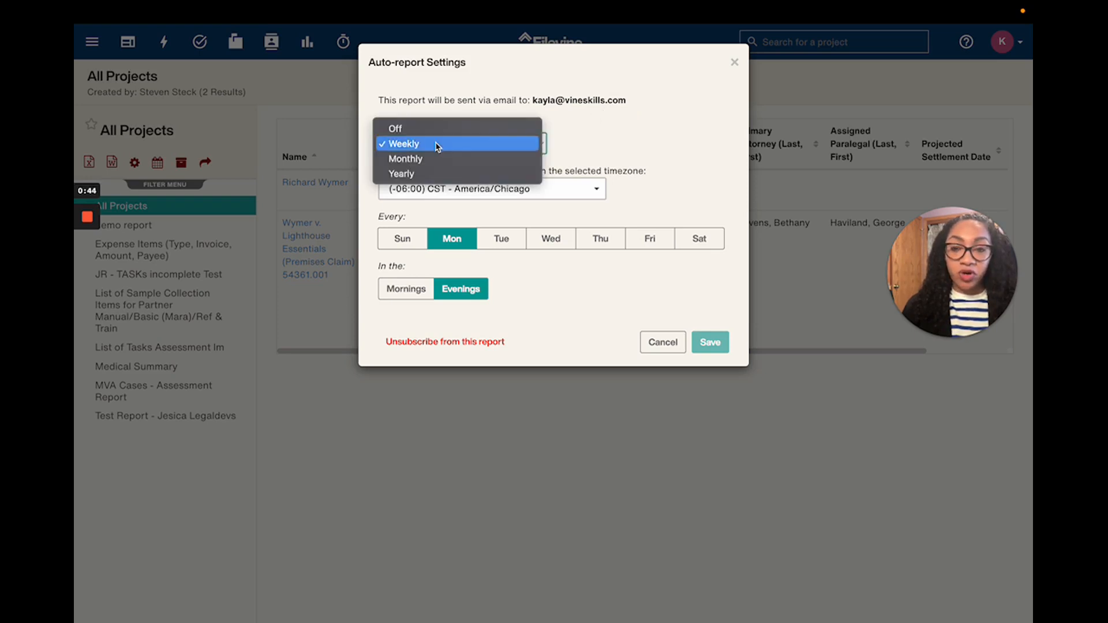
left_click(405, 144)
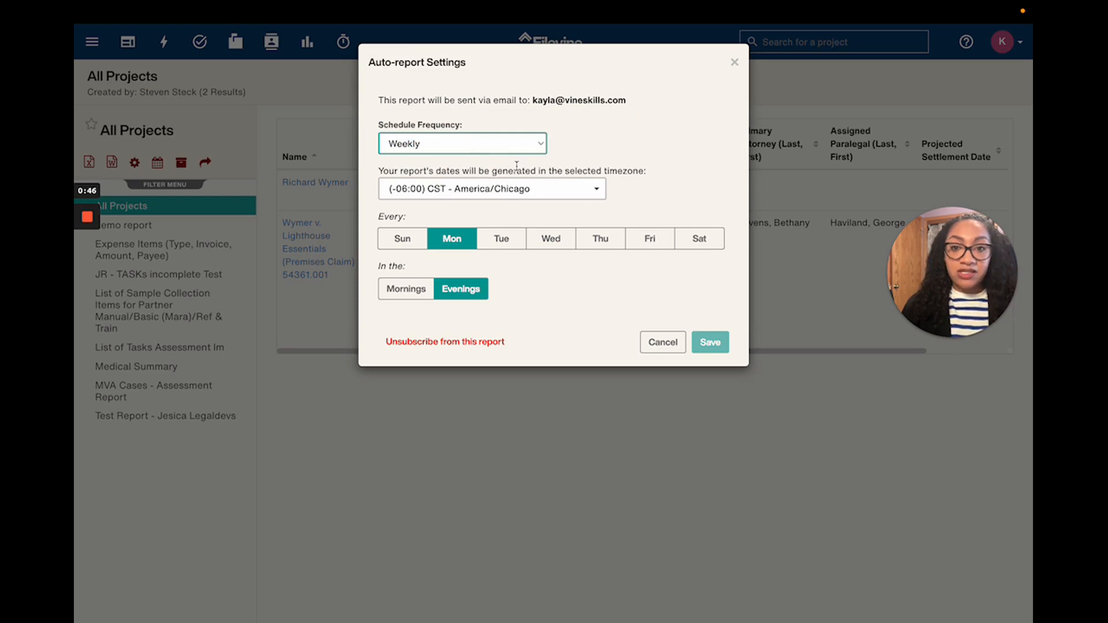
mouse_move(537, 216)
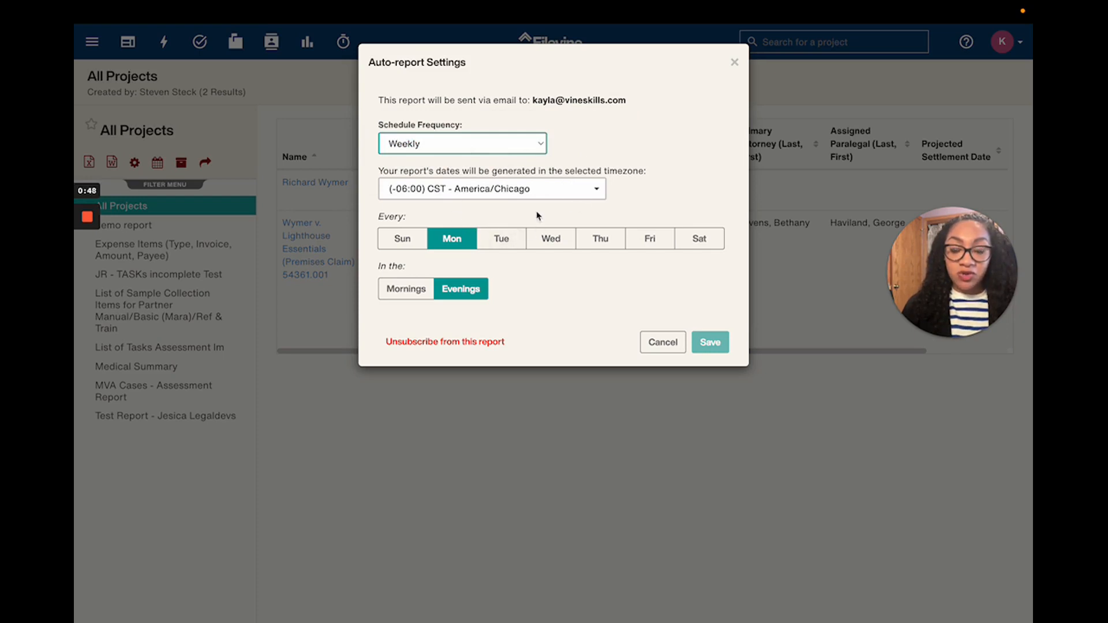
mouse_move(637, 205)
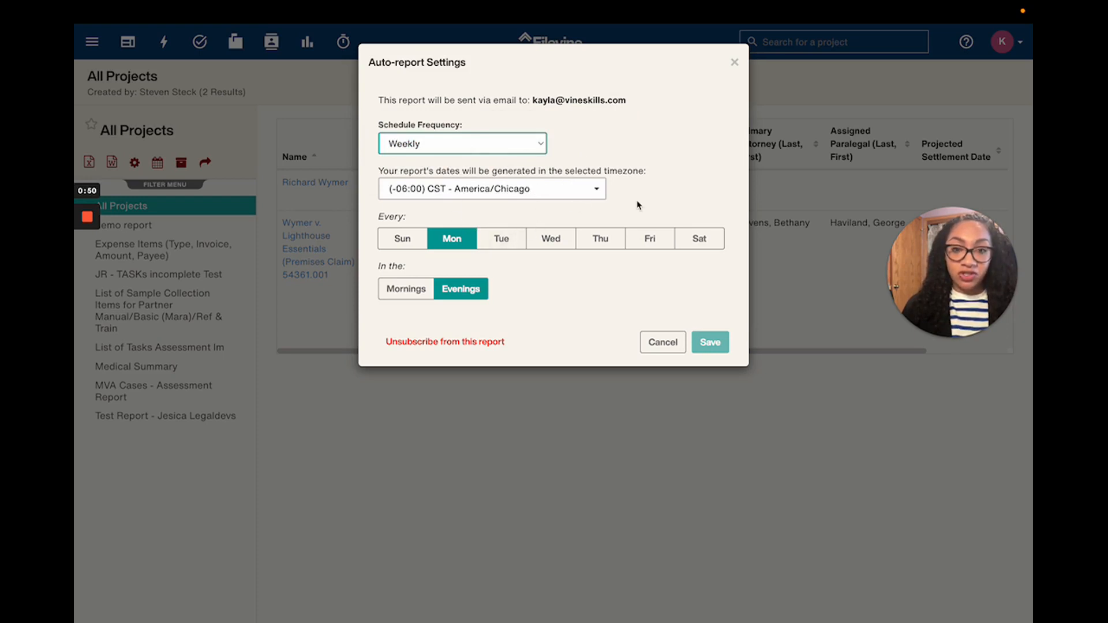
Step: Schedule the auto-report for Monday only, in the mornings, and save it
left_click(491, 189)
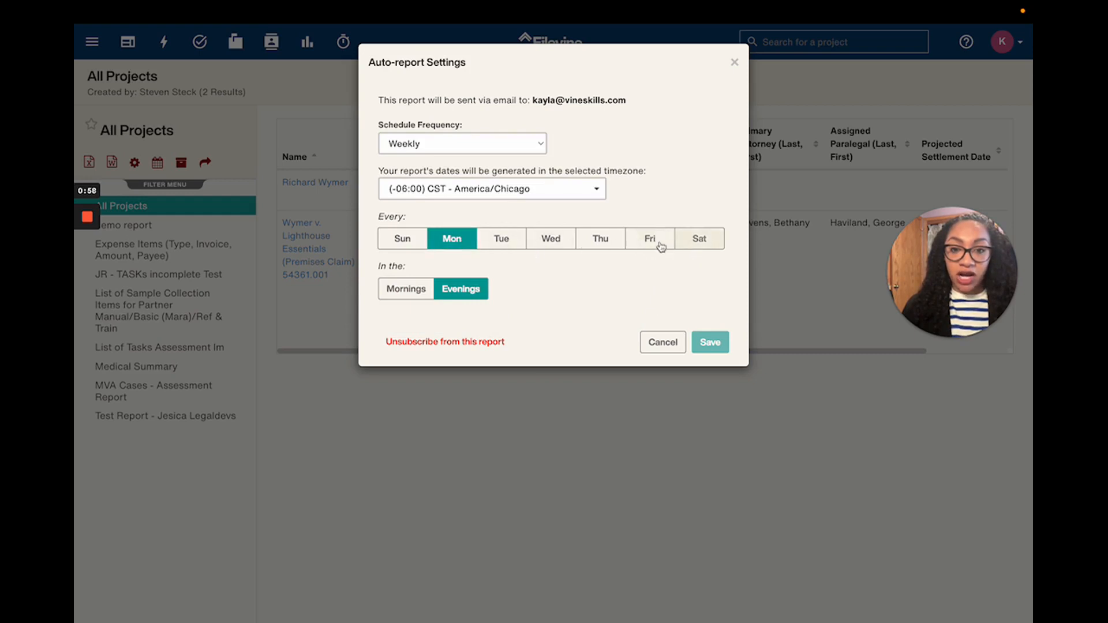
mouse_move(550, 235)
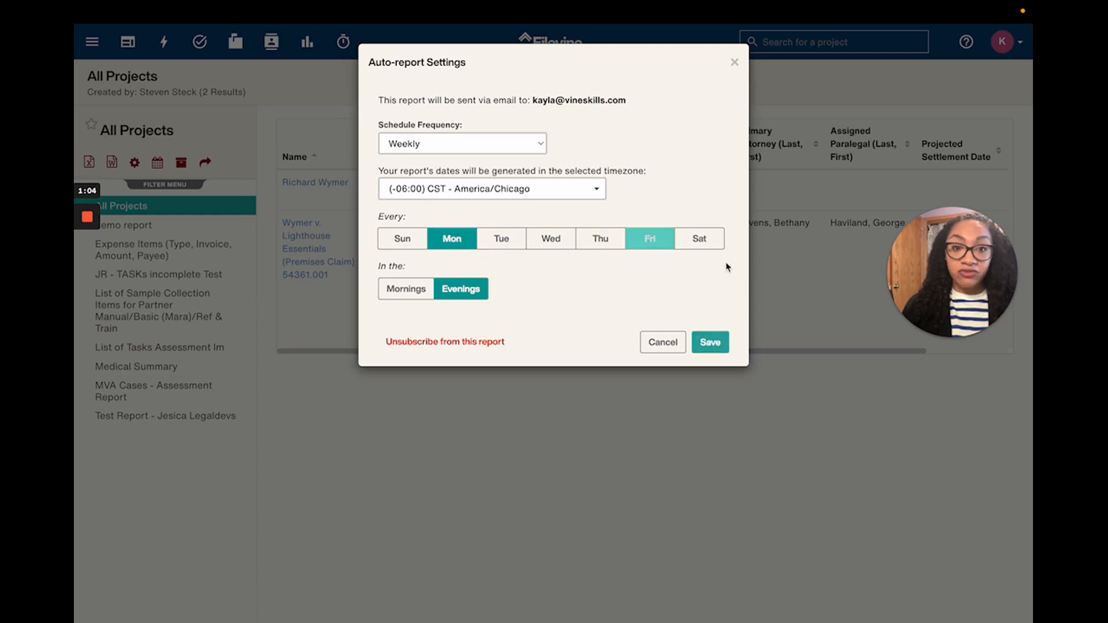
left_click(649, 238)
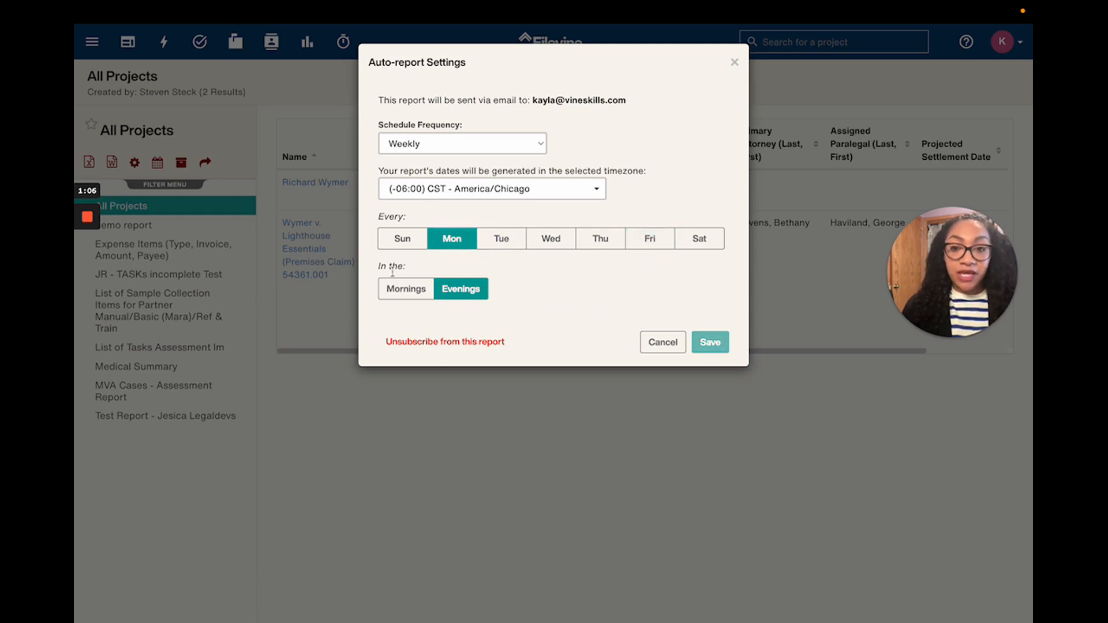
mouse_move(404, 296)
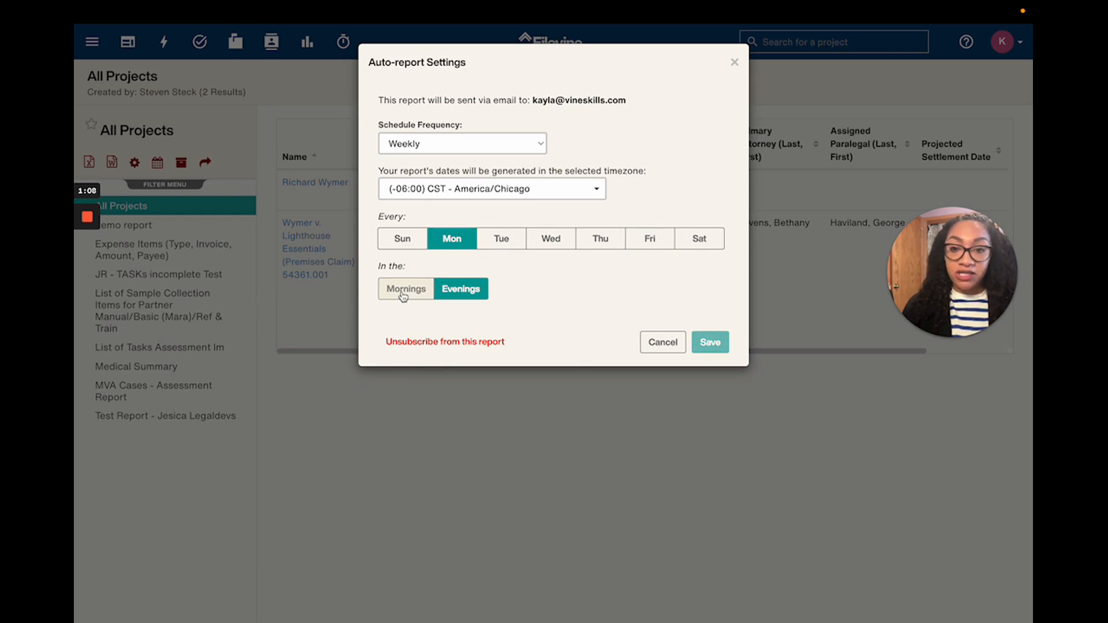
left_click(405, 289)
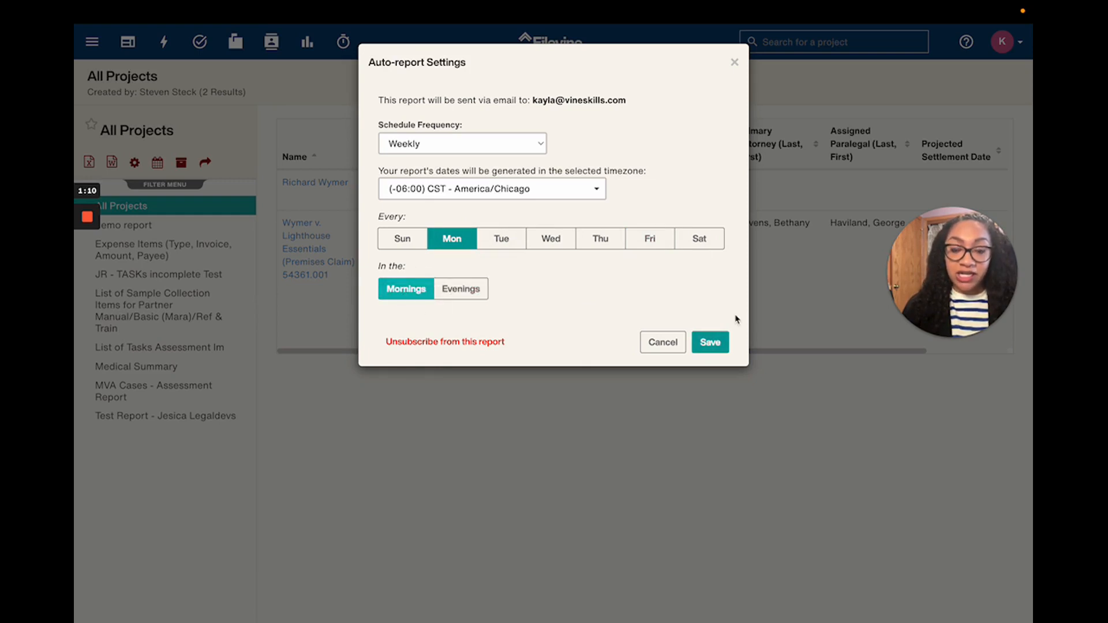
left_click(710, 342)
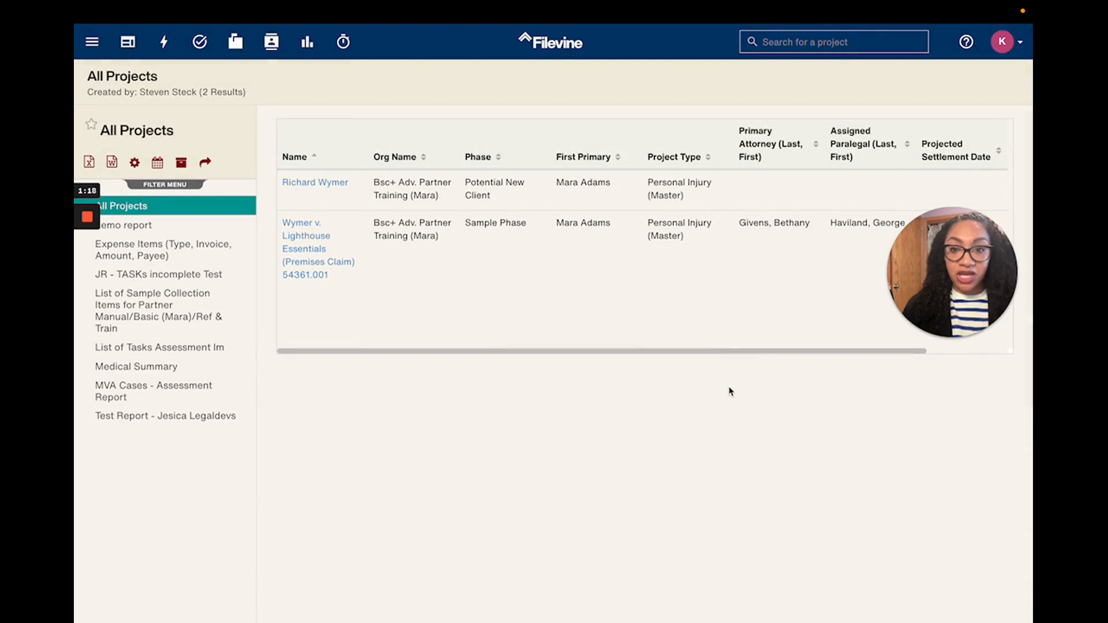
mouse_move(587, 302)
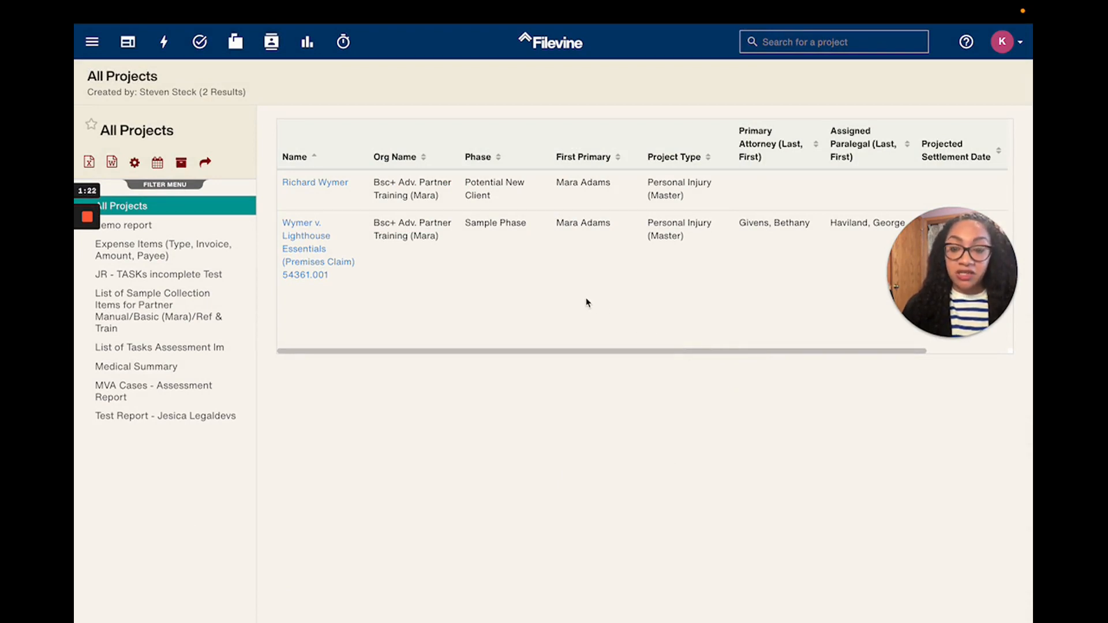
mouse_move(595, 306)
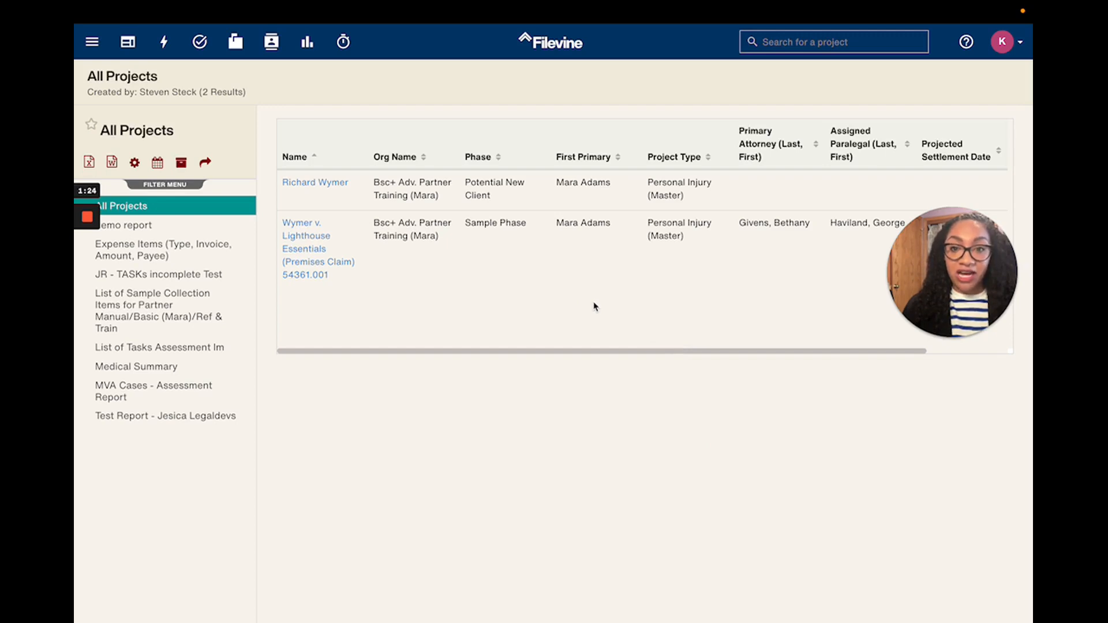
mouse_move(516, 296)
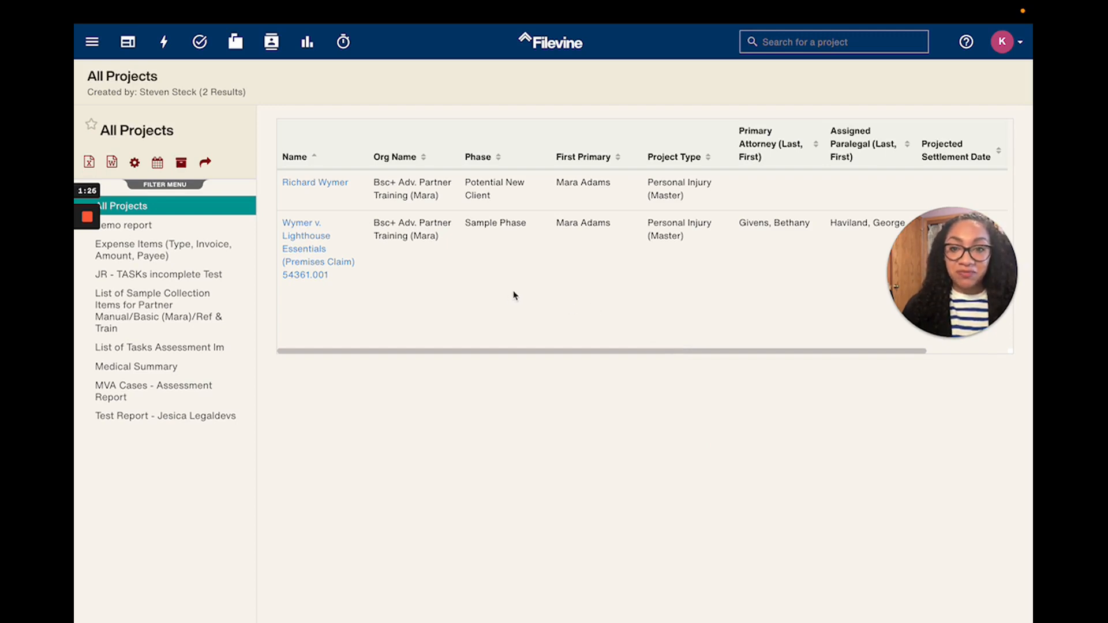